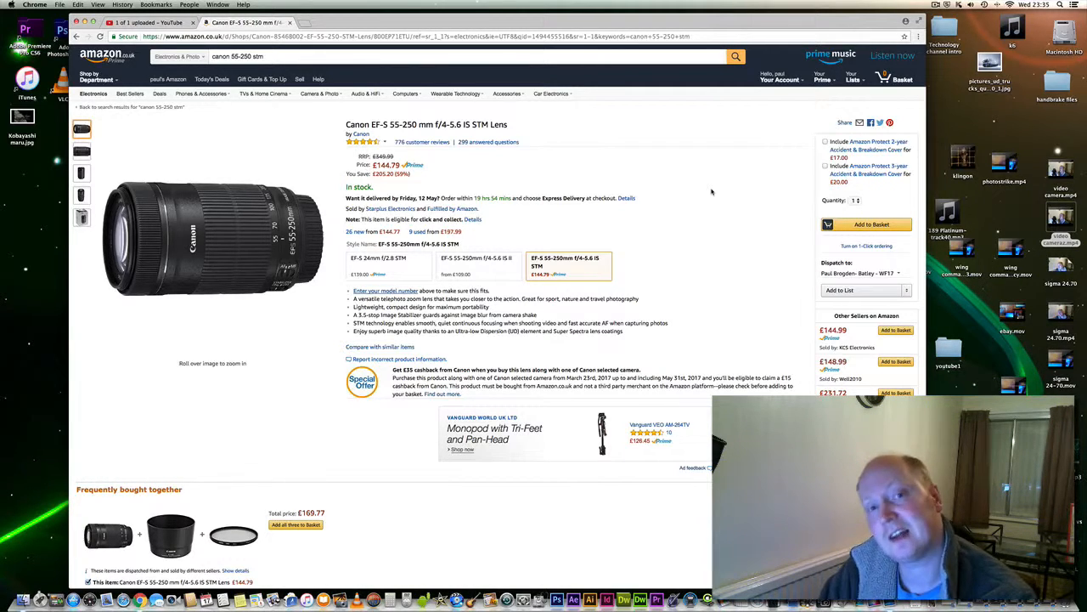
pyautogui.click(938, 5)
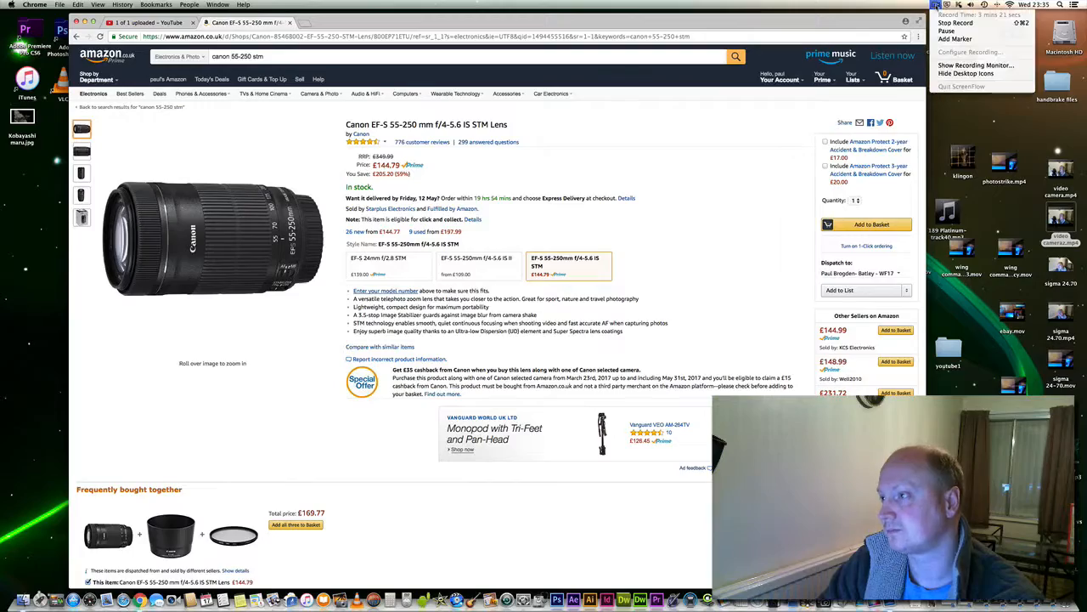